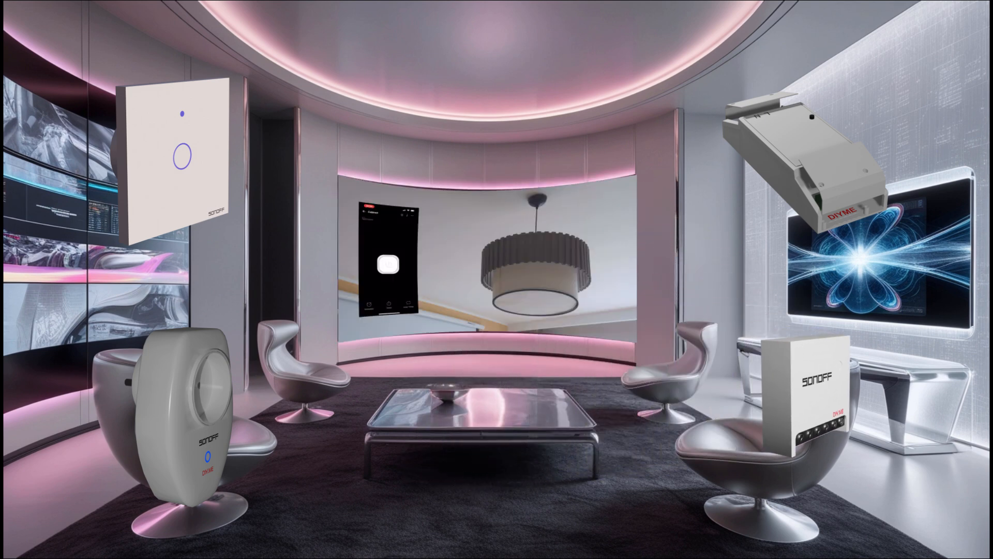
Launch eWeLink and choose Add Device from the + menu
left_click(386, 265)
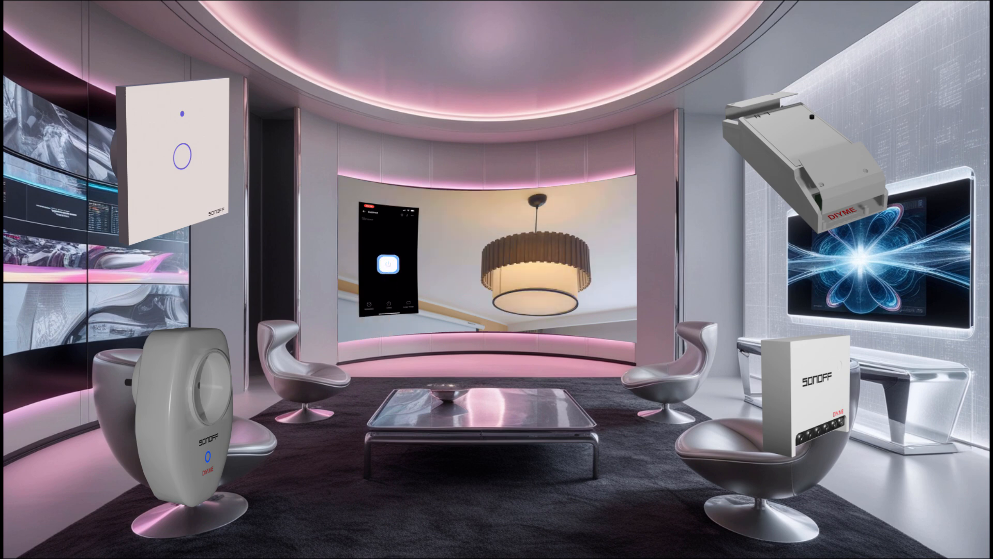
left_click(386, 265)
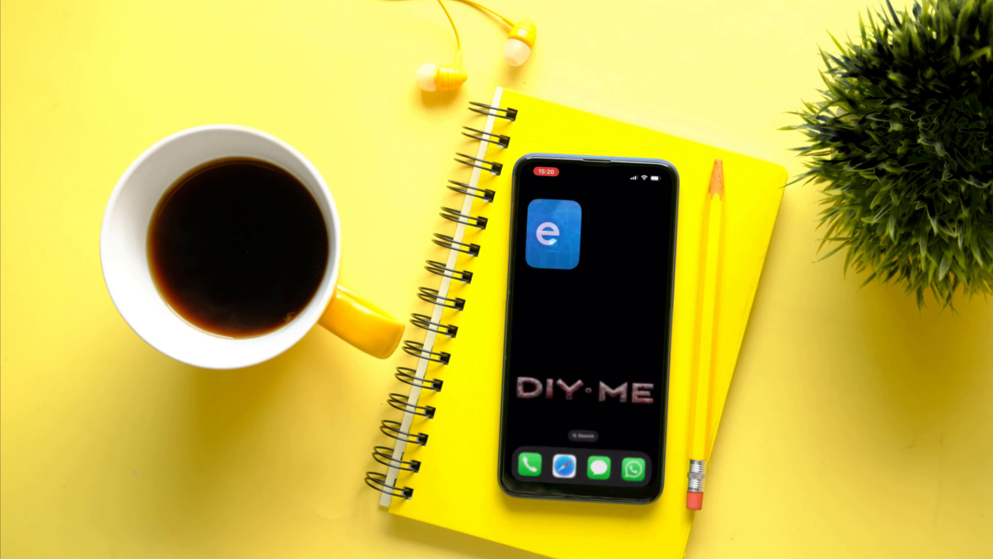
left_click(556, 240)
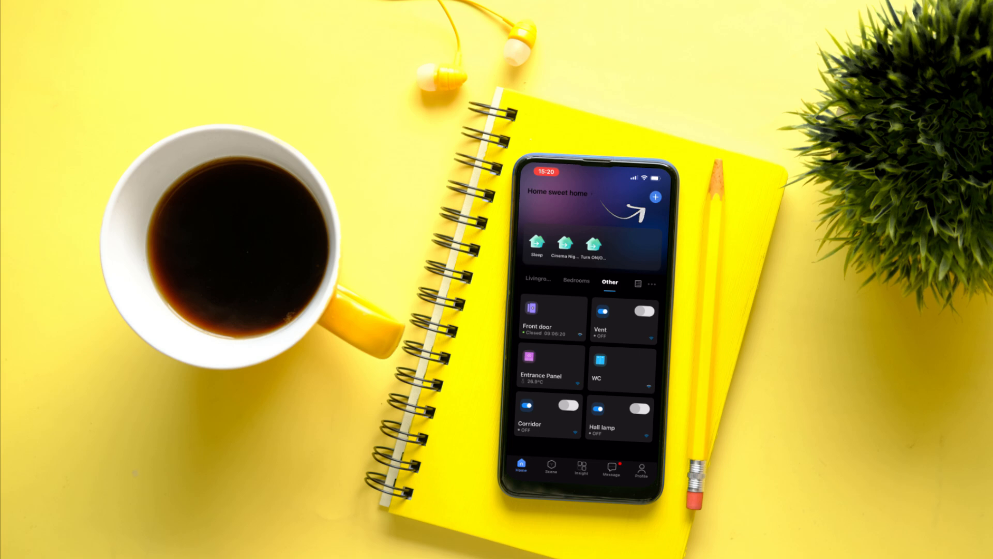
left_click(655, 197)
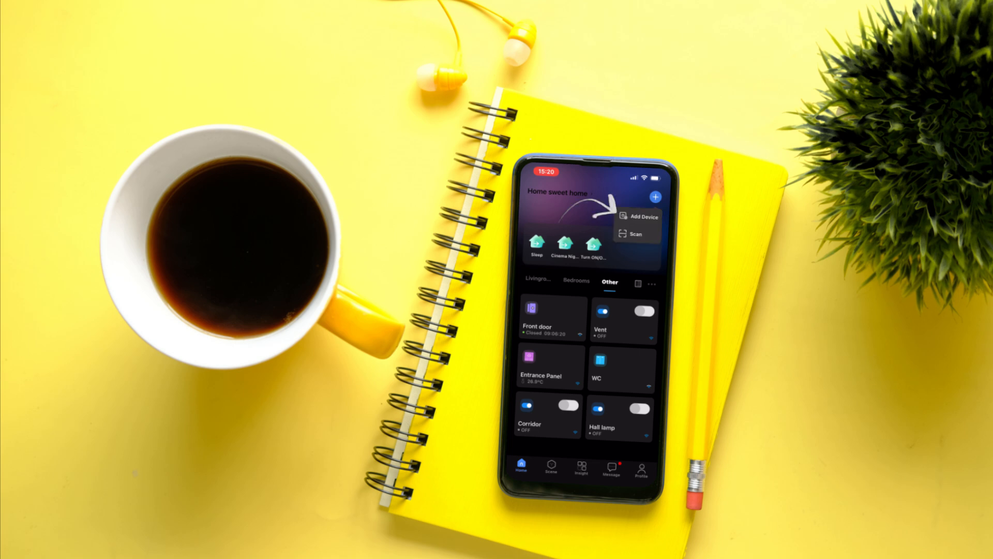
left_click(641, 216)
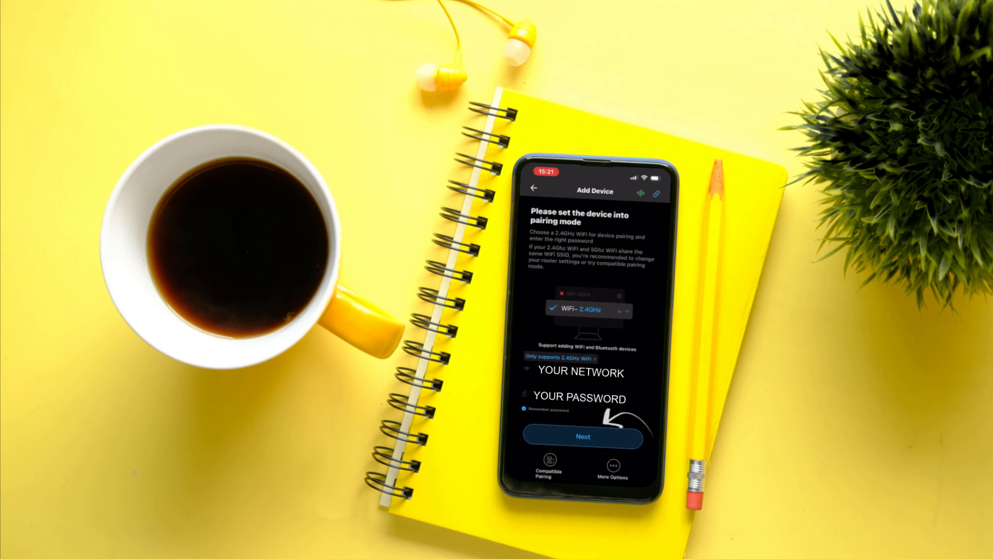
Confirm the Wi-Fi details, then accept the found MINI switch and finish adding it
left_click(582, 437)
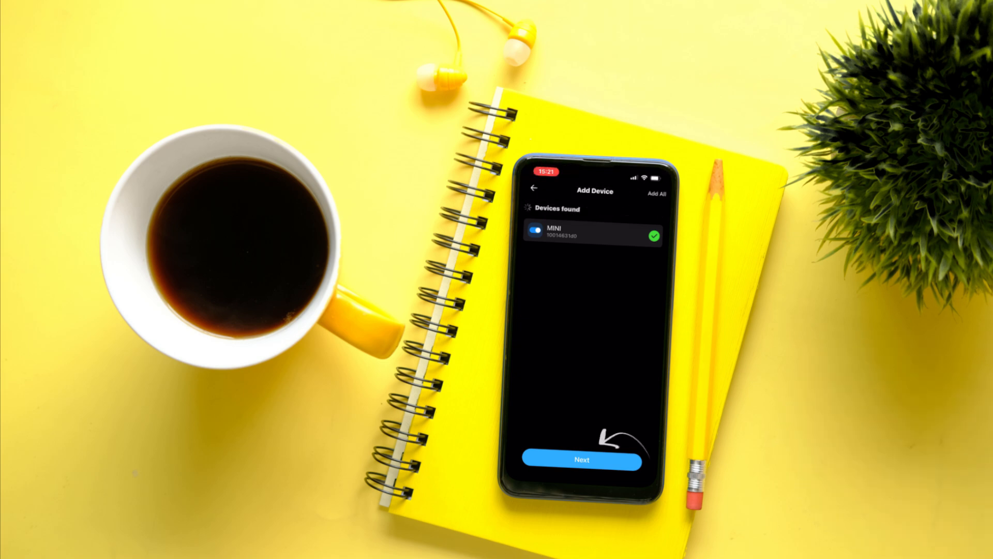
left_click(656, 192)
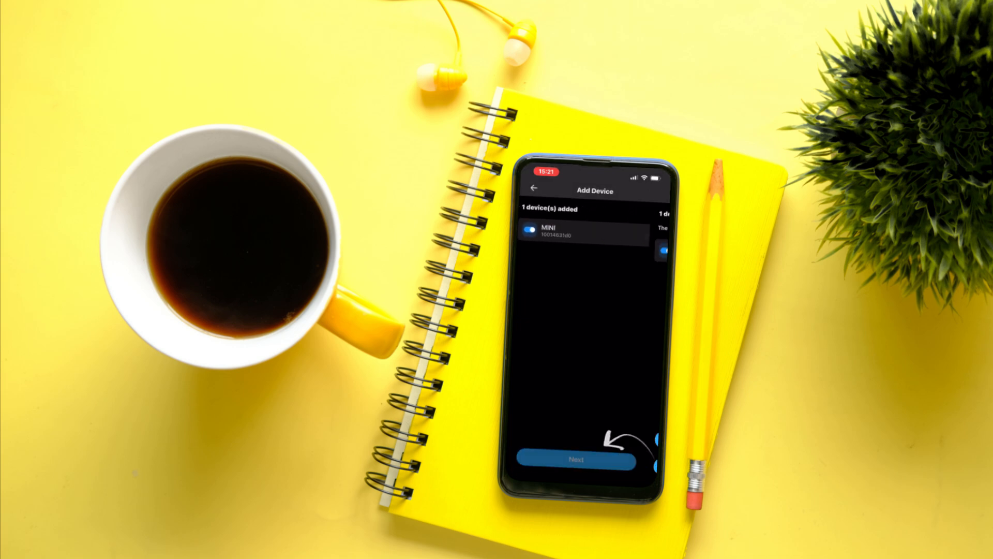
left_click(575, 459)
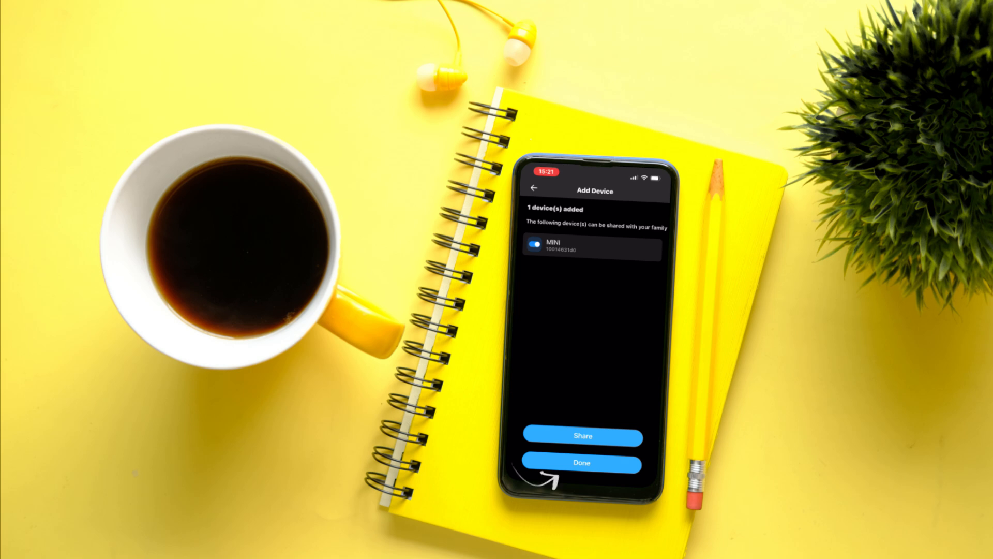
left_click(582, 462)
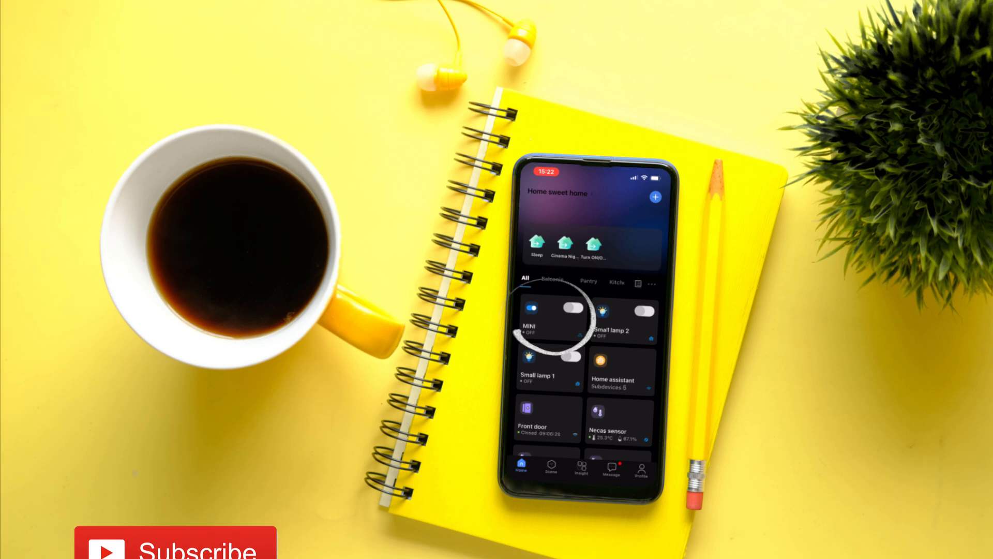
Open the MINI device tile and its Device Settings page
left_click(541, 326)
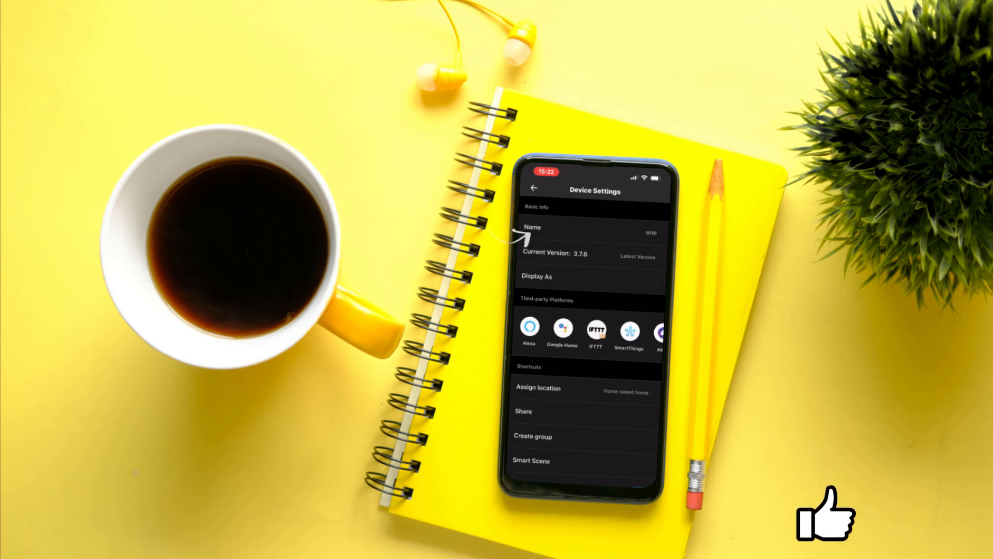
Change the MINI device's name to 'Cabinet' and save it
left_click(589, 226)
type("Cabine")
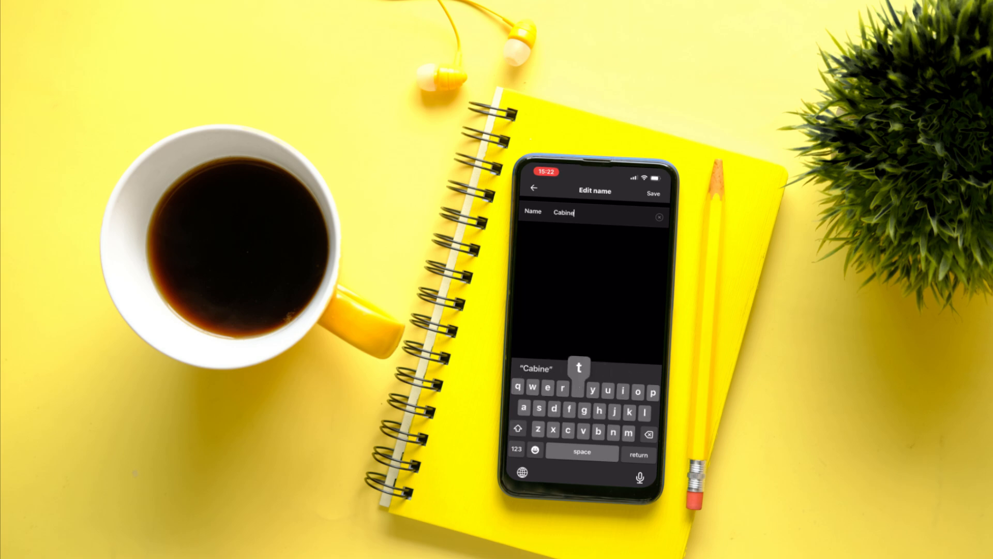
type("t")
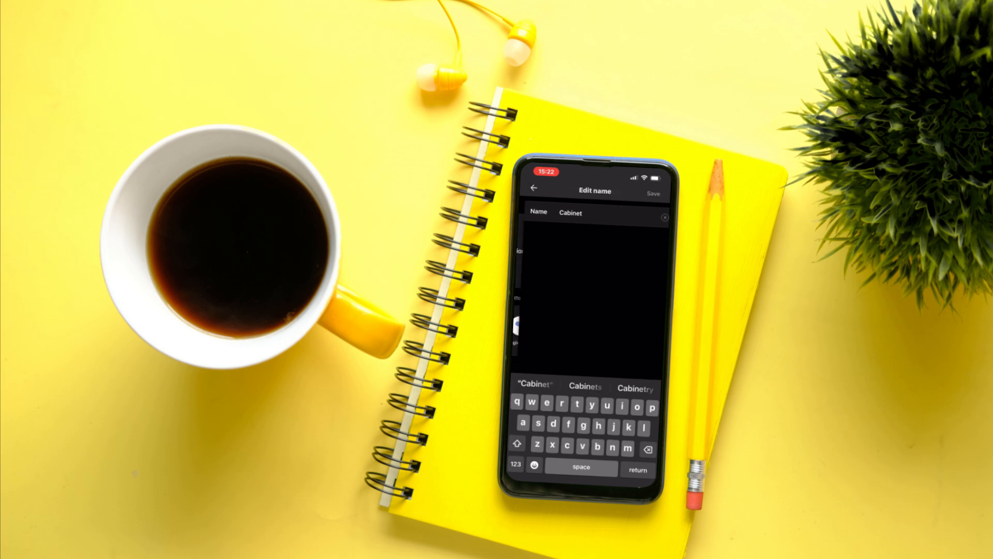
left_click(653, 194)
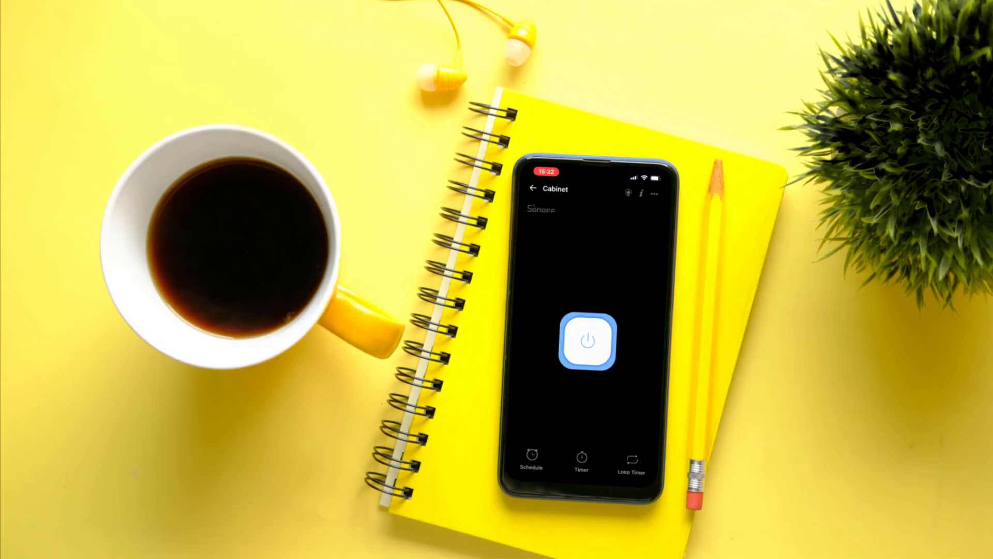
Switch the Cabinet device off and return to the home device list
left_click(587, 340)
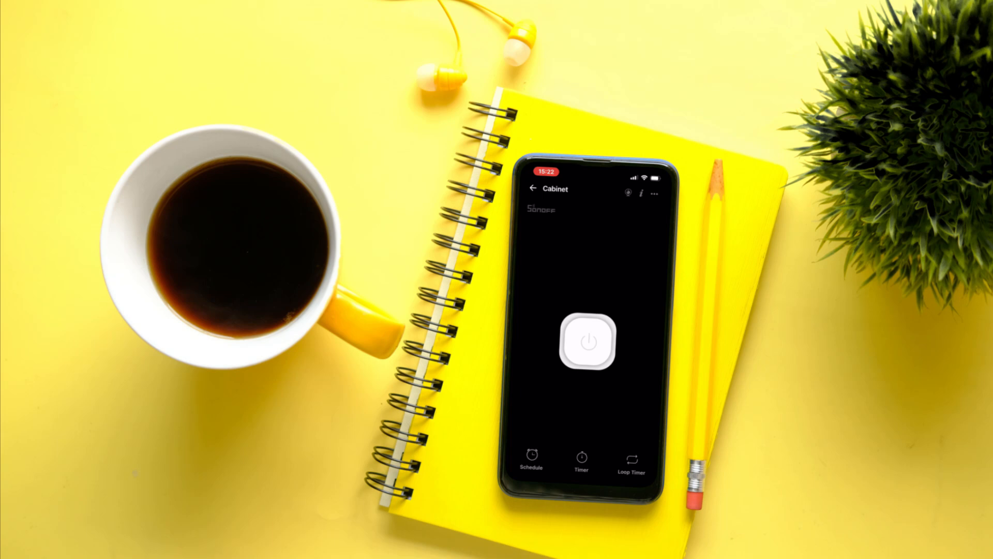
left_click(531, 189)
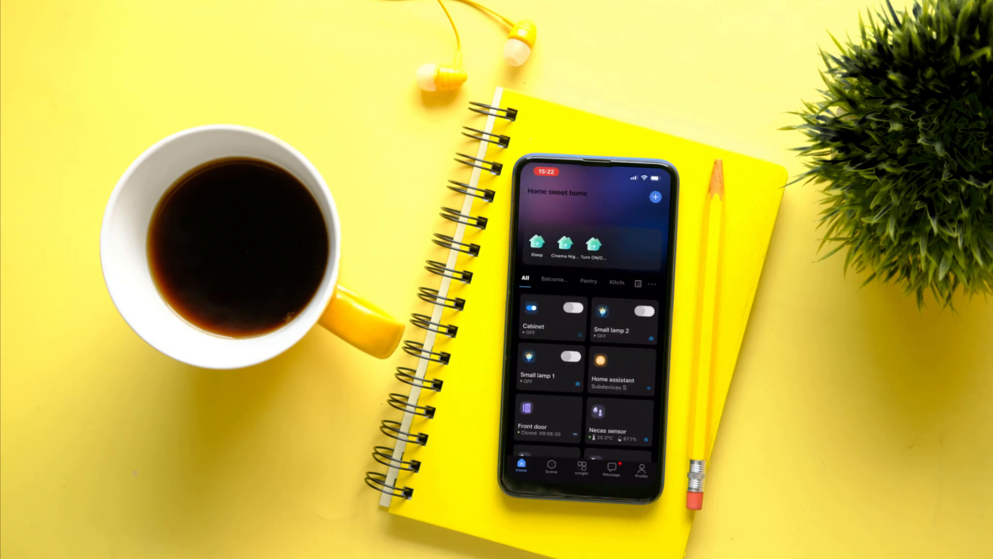